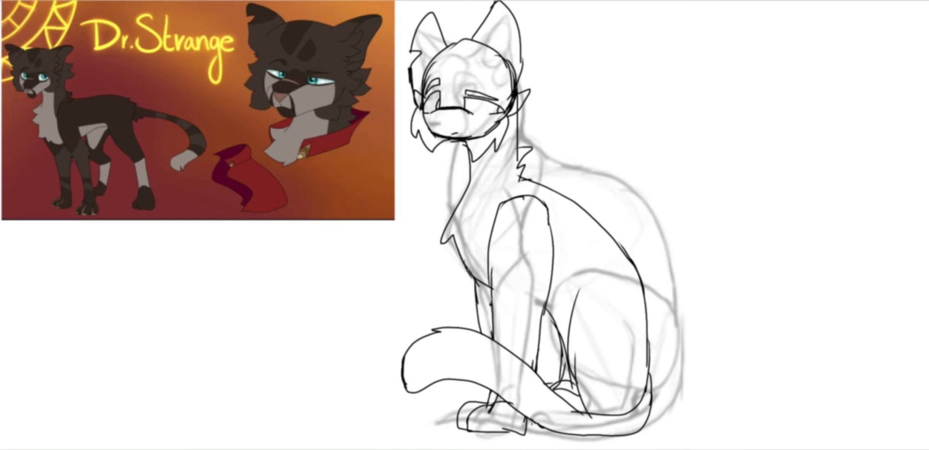
drag(510, 154, 534, 184)
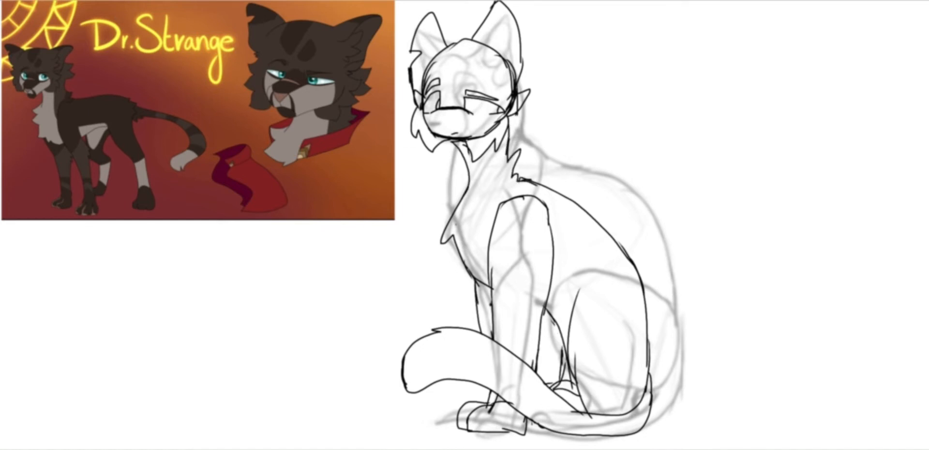